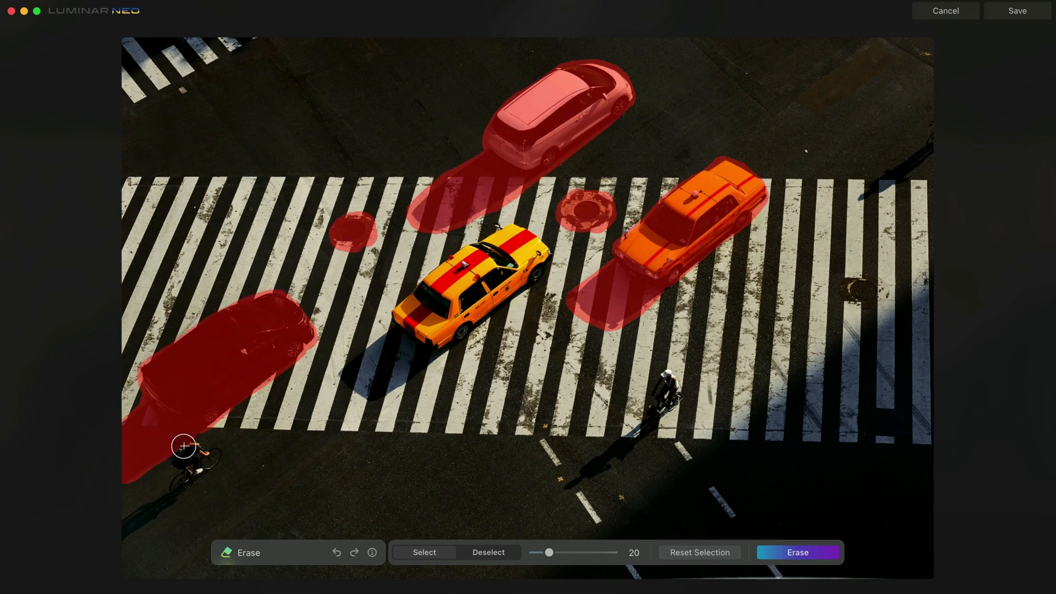
Run GenErase Erase to remove the masked cars from the crosswalk photo.
left_click(797, 552)
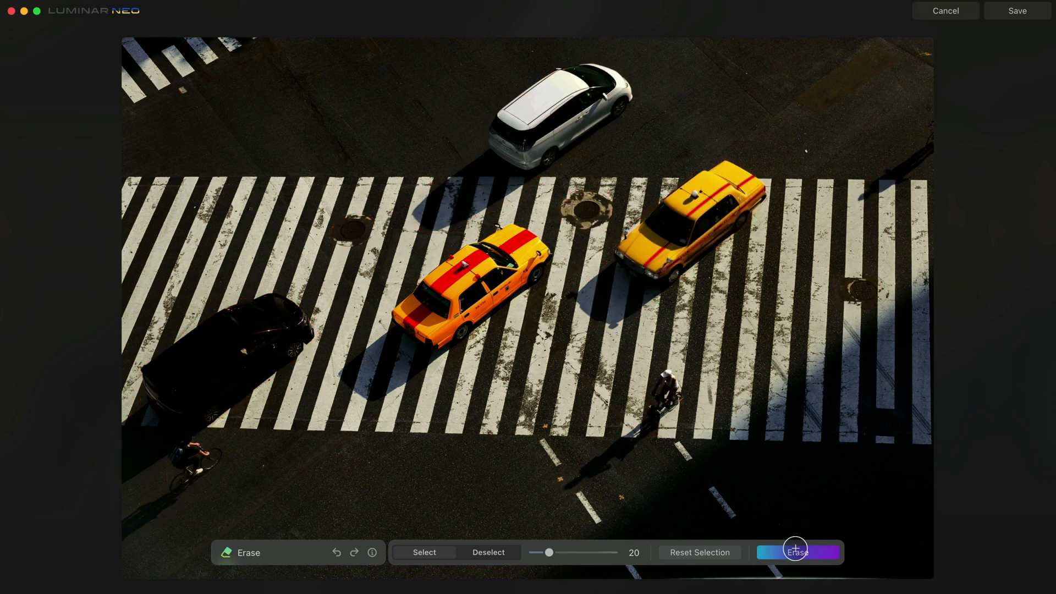
left_click(798, 552)
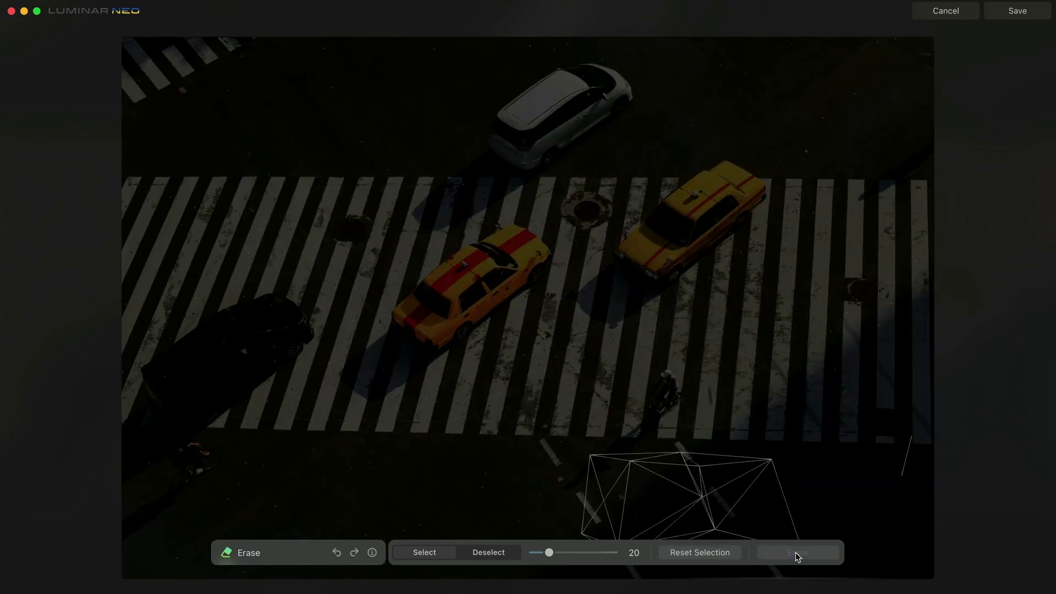
left_click(797, 552)
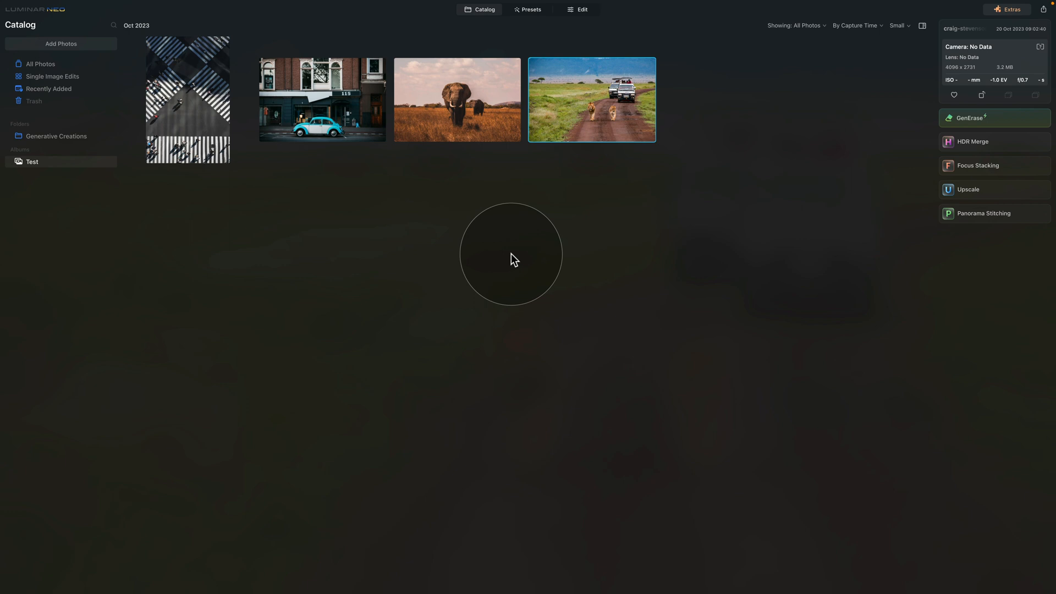
mouse_move(712, 251)
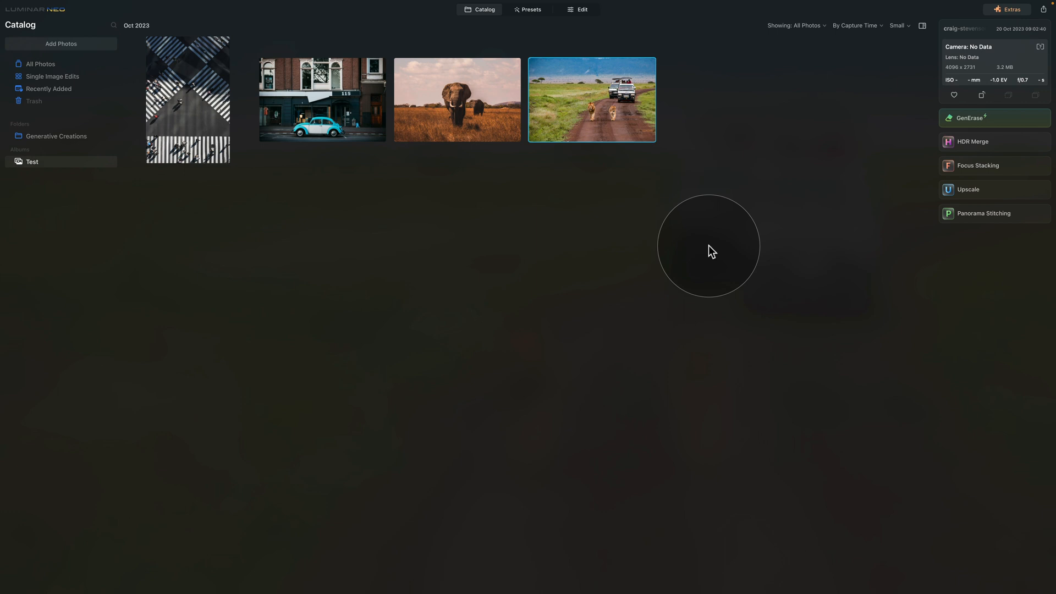
mouse_move(737, 247)
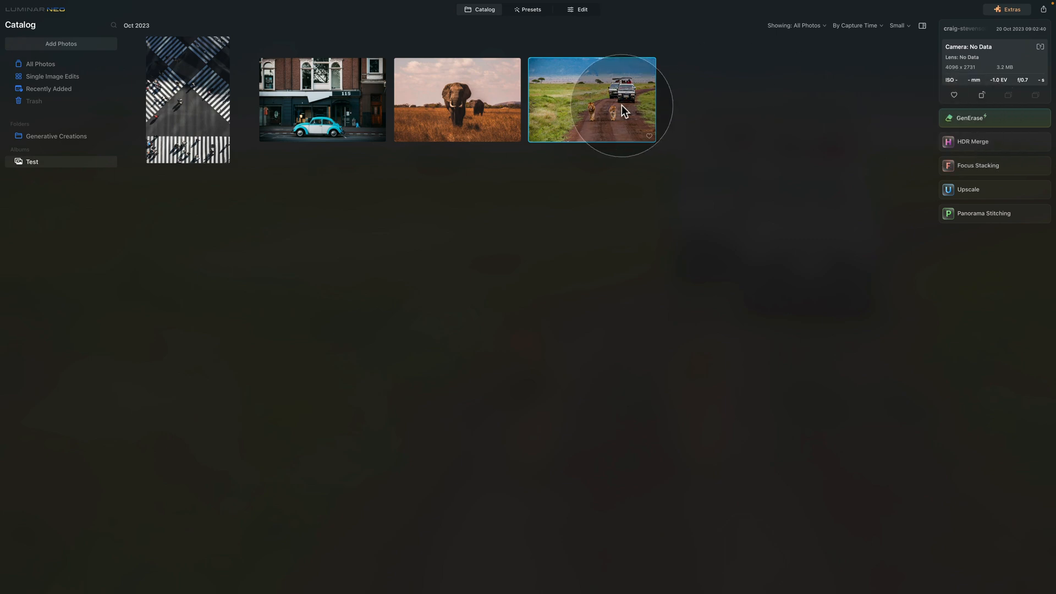
Preview the lion safari photo at full size.
double_click(591, 99)
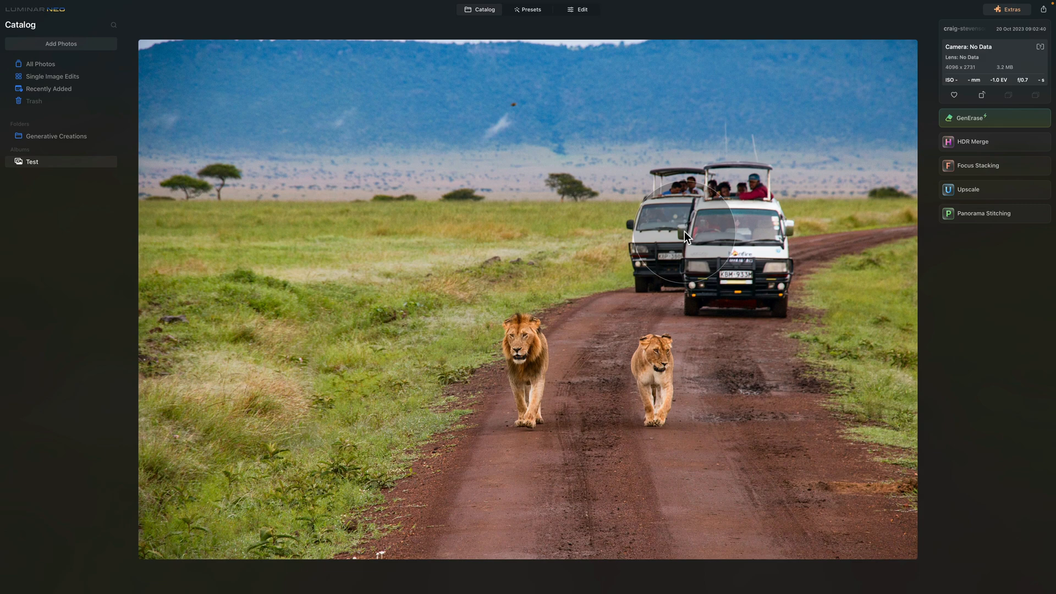
mouse_move(662, 195)
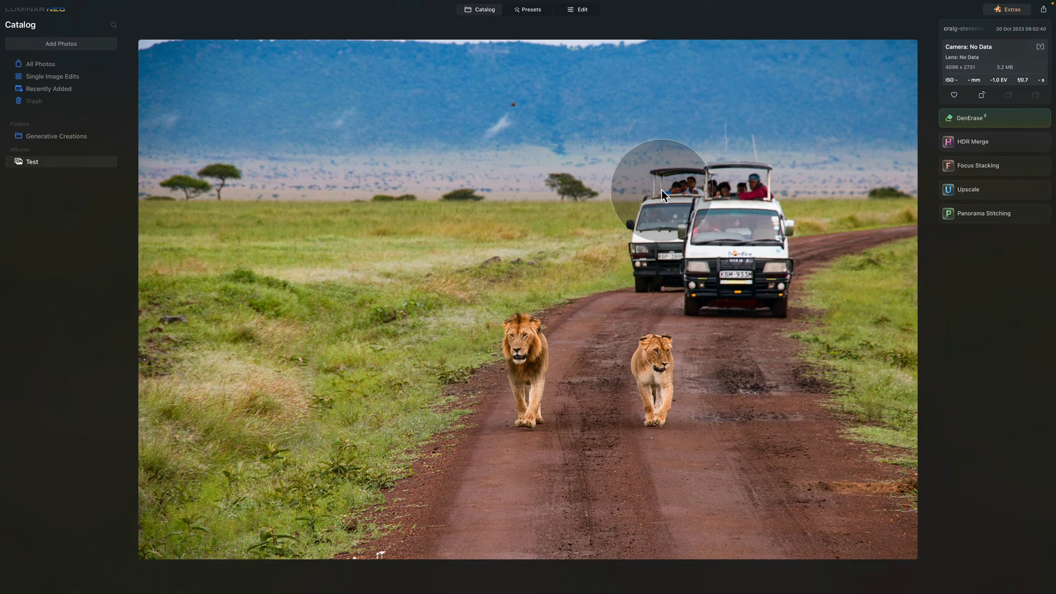
mouse_move(716, 241)
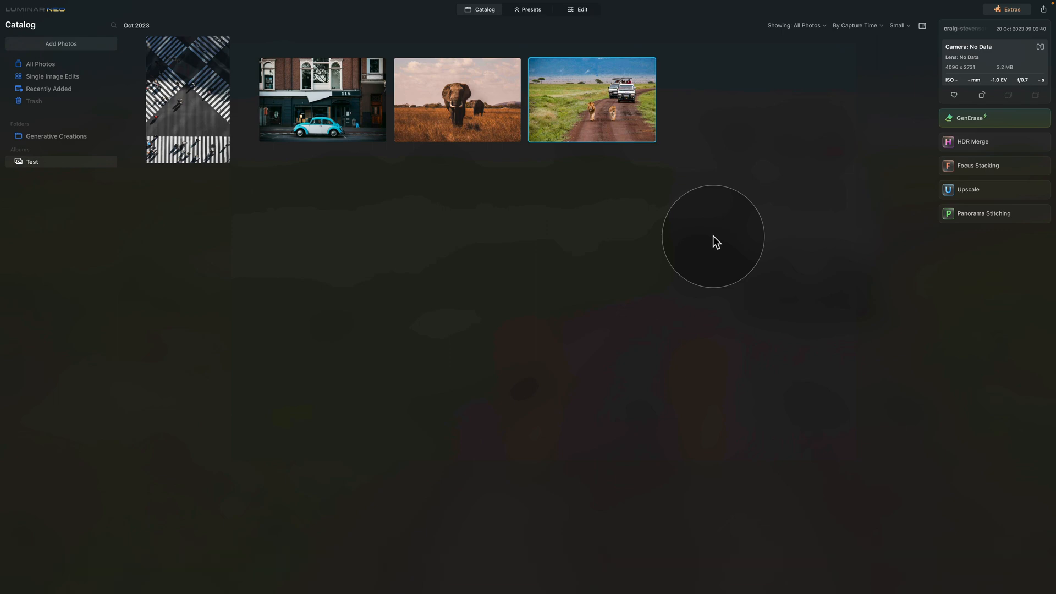
mouse_move(977, 118)
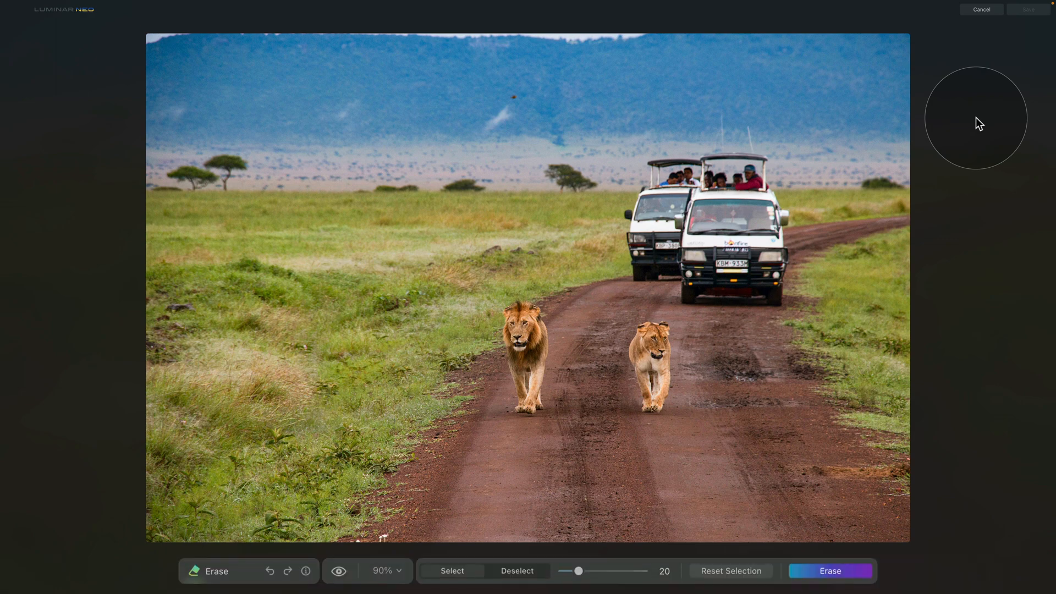
mouse_move(821, 532)
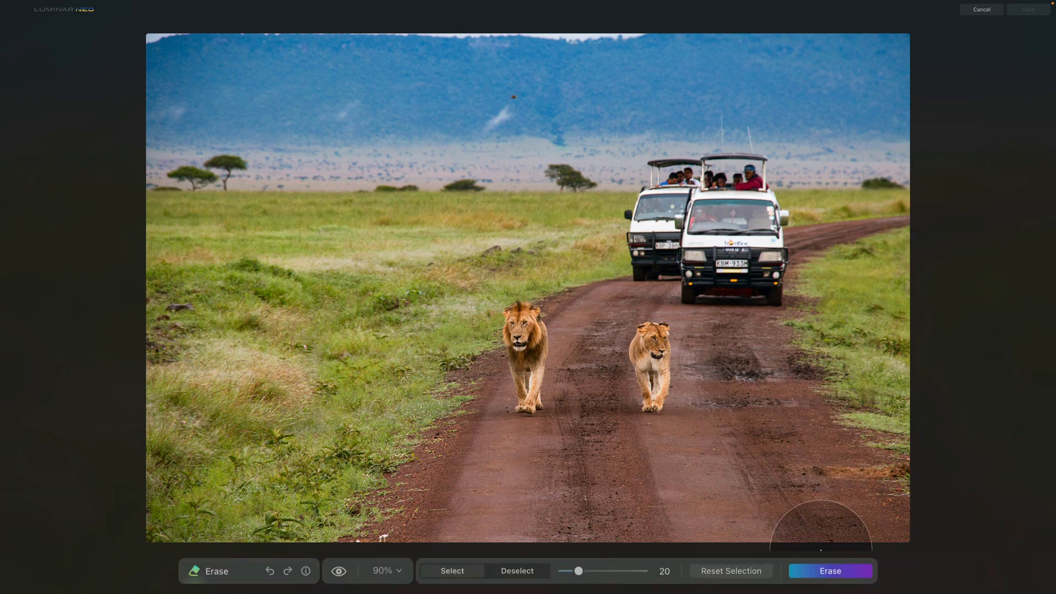
mouse_move(205, 576)
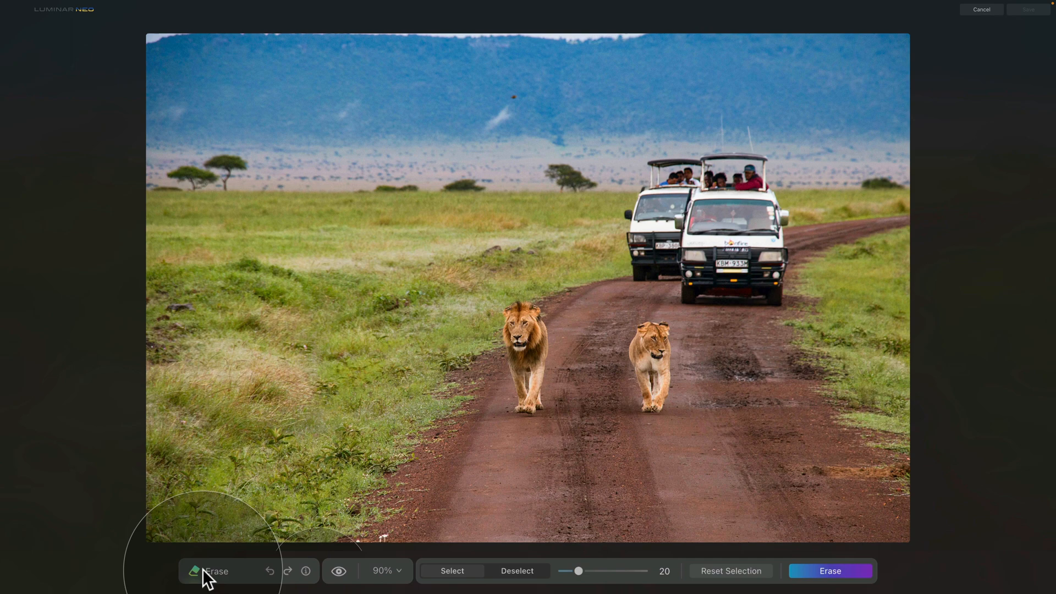
mouse_move(207, 581)
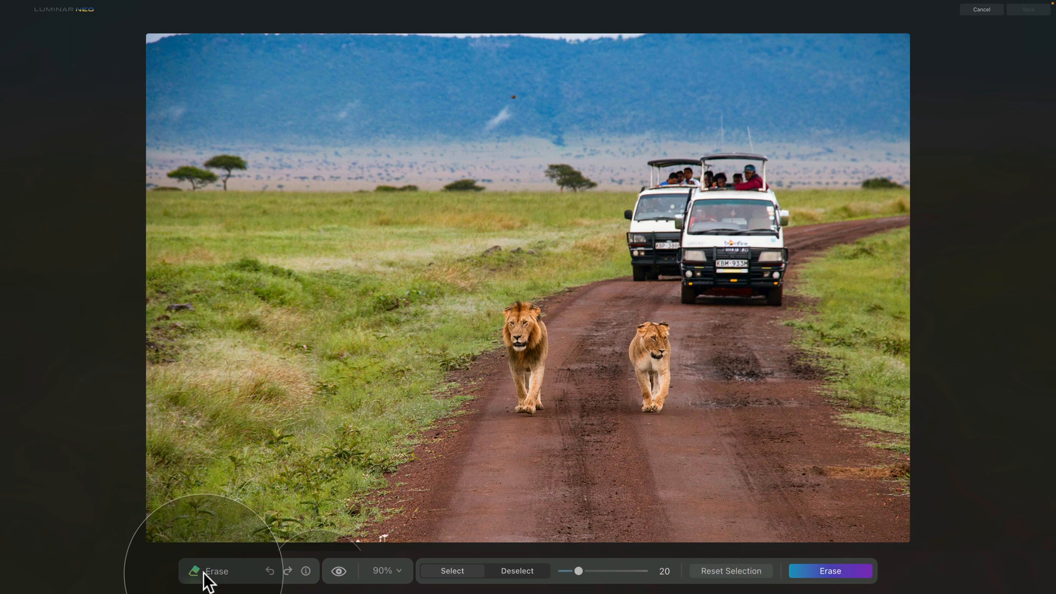
mouse_move(262, 580)
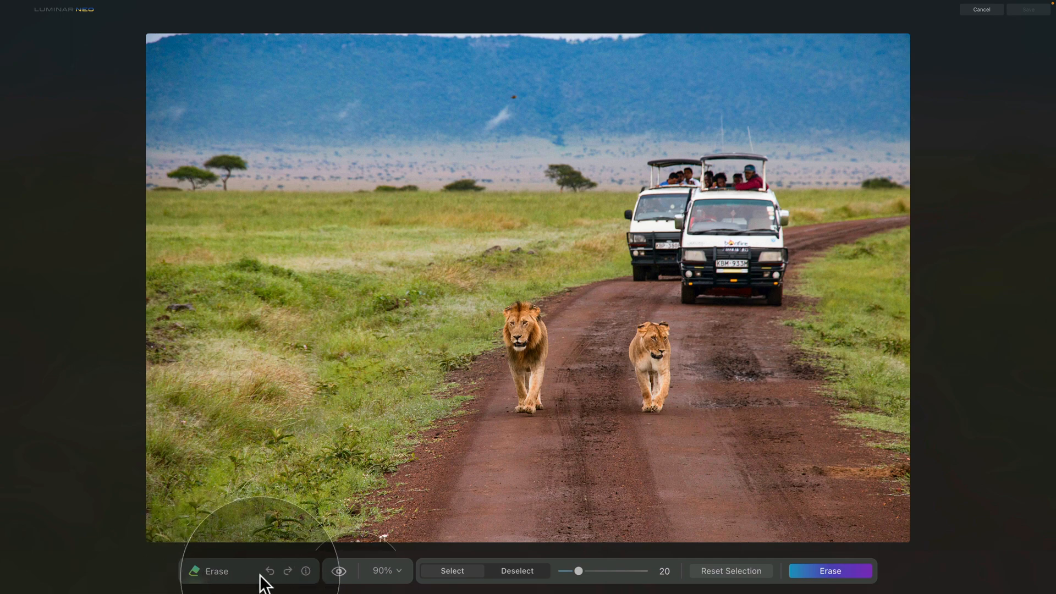
mouse_move(309, 579)
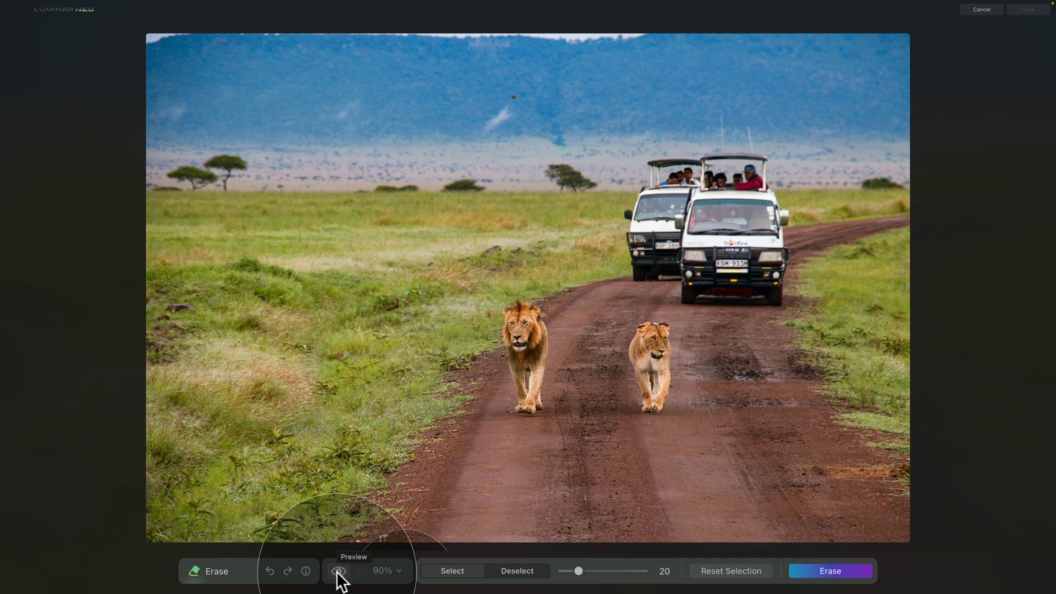
mouse_move(384, 579)
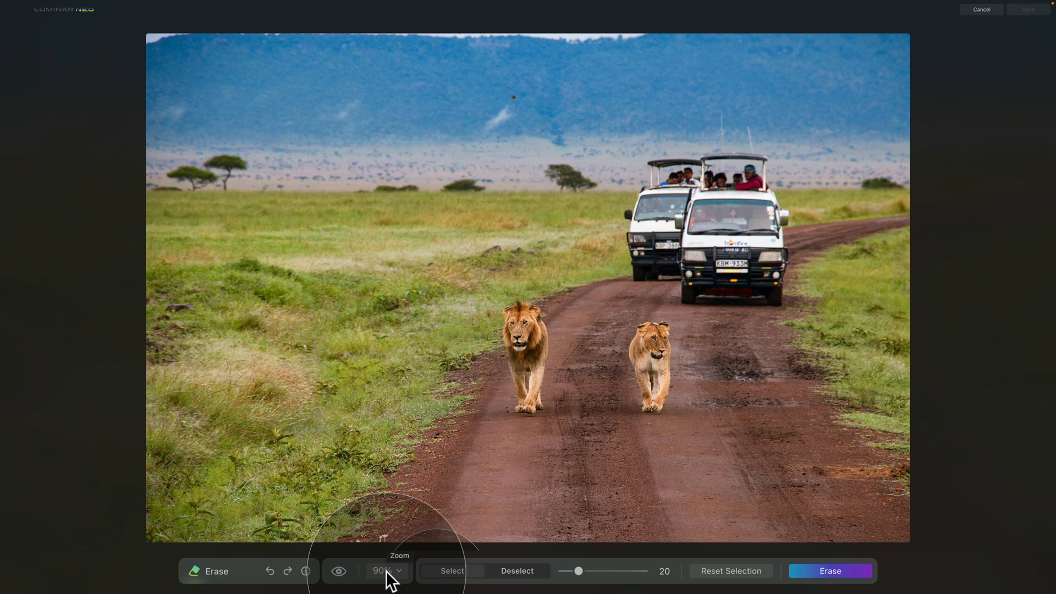
mouse_move(440, 578)
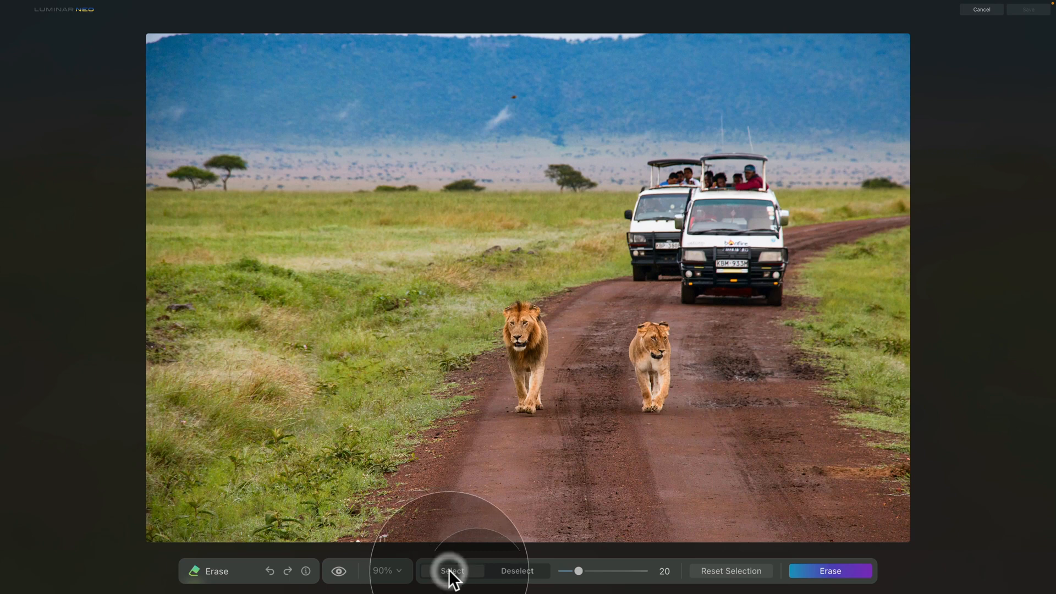
mouse_move(674, 156)
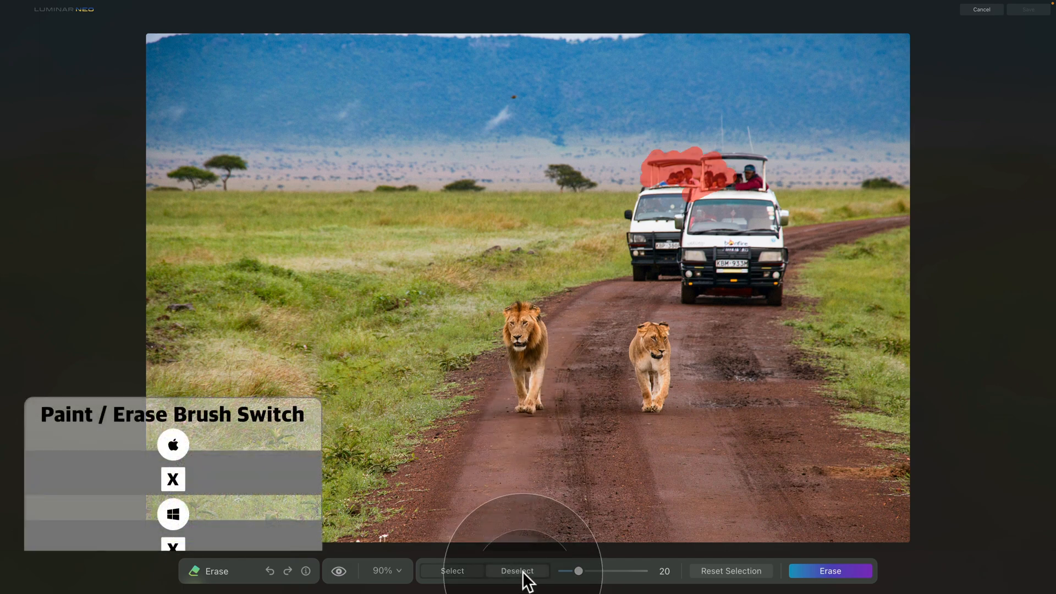
mouse_move(735, 204)
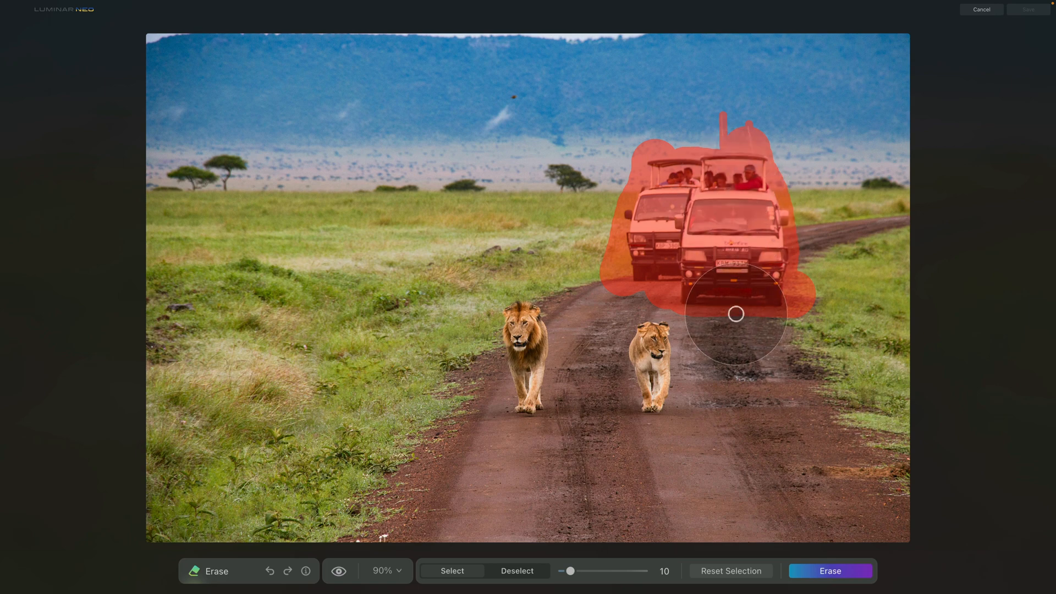
Run GenErase Erase on the masked safari vans and wait for the fill.
left_click(830, 570)
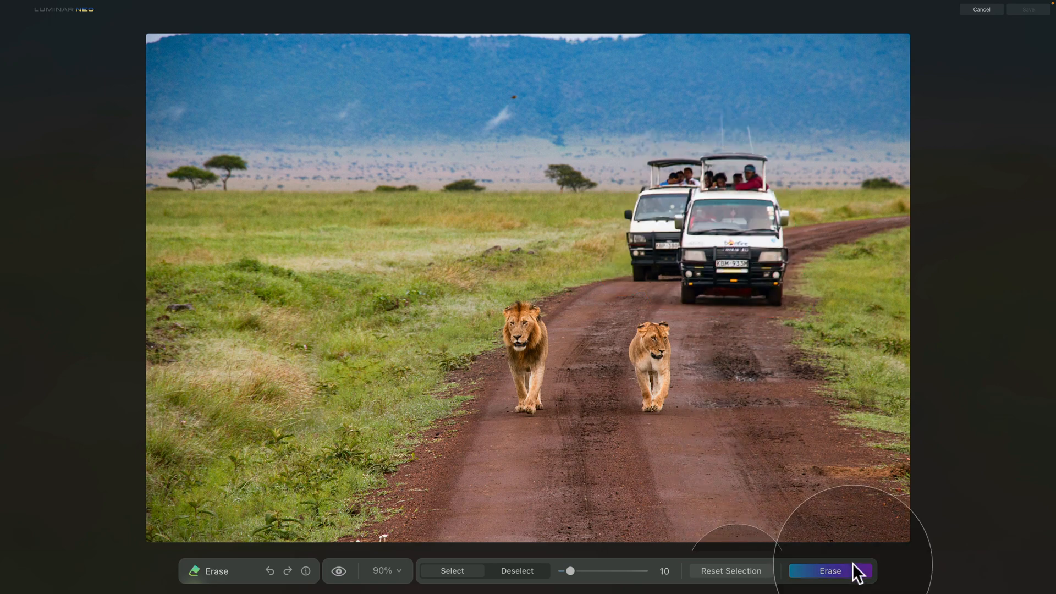
left_click(830, 571)
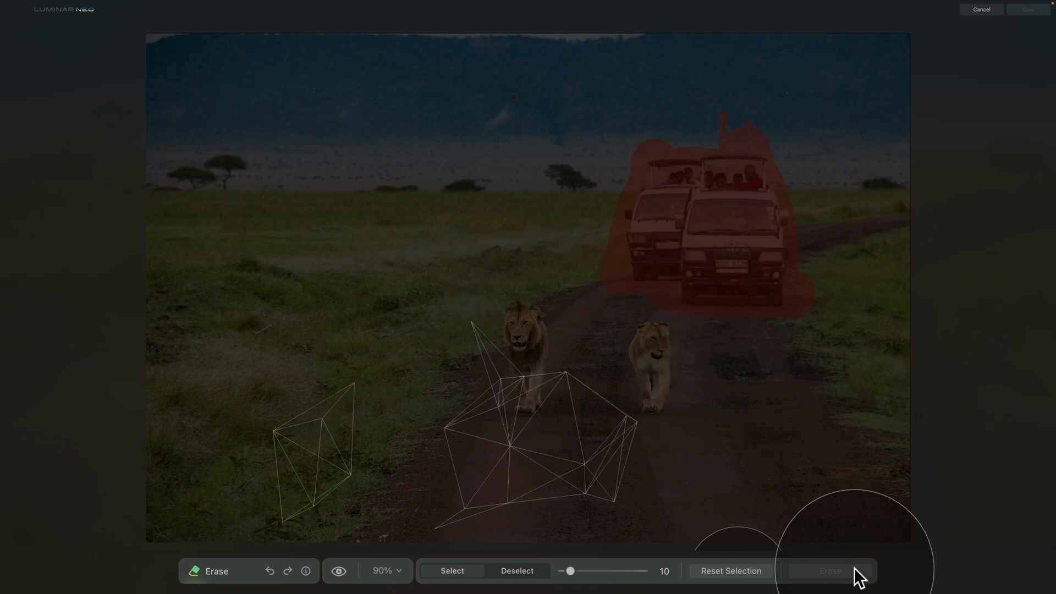
left_click(830, 570)
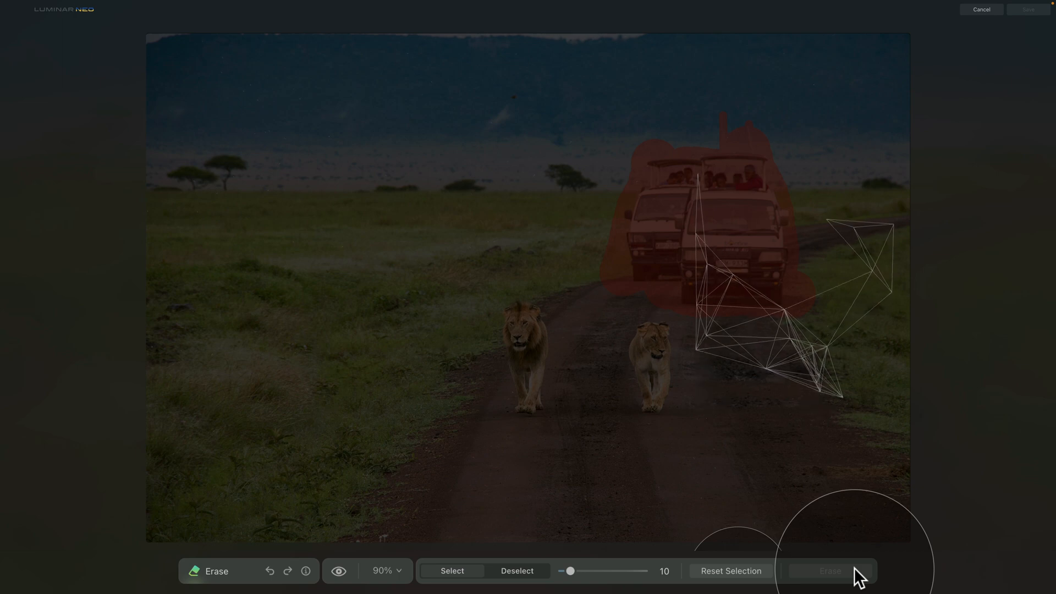
left_click(830, 570)
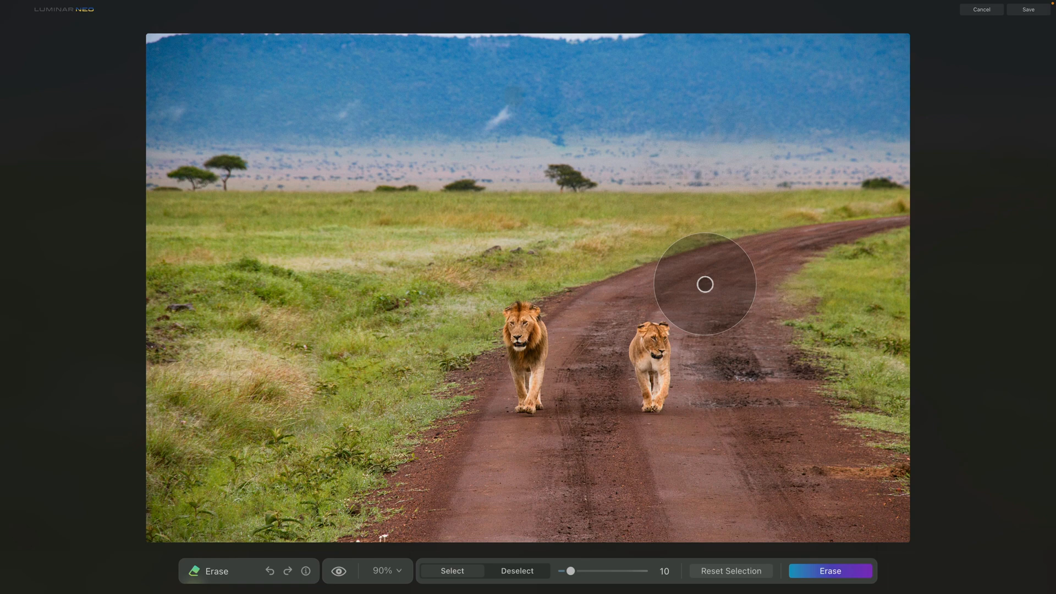
mouse_move(713, 290)
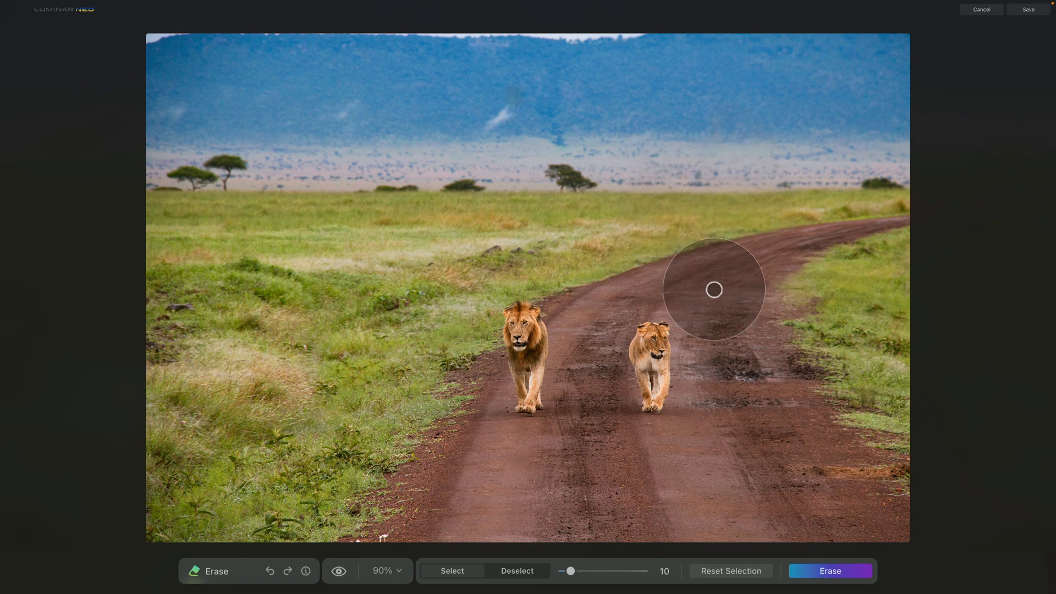
mouse_move(752, 269)
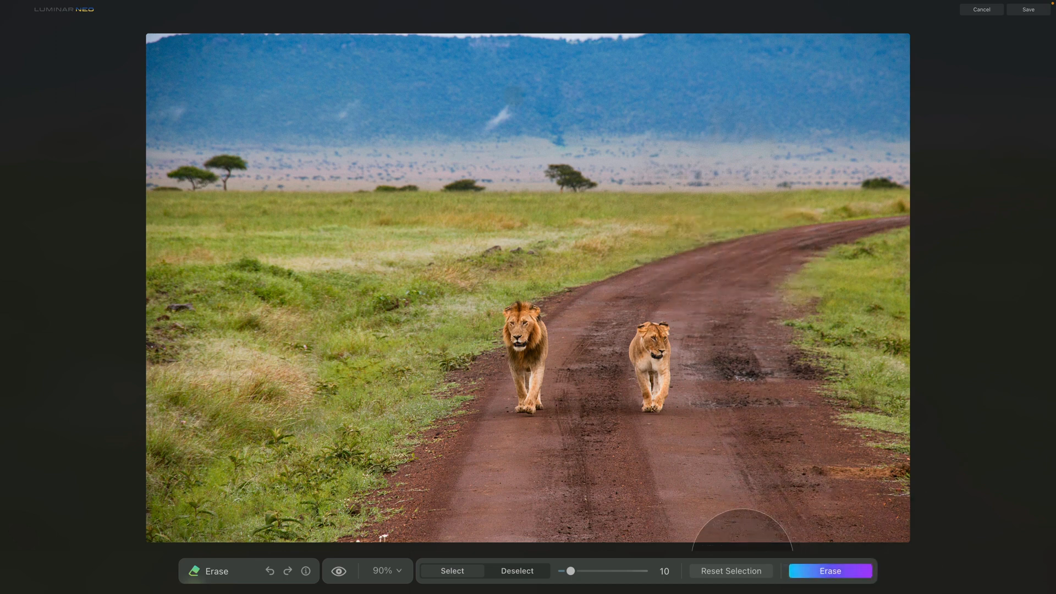
mouse_move(738, 379)
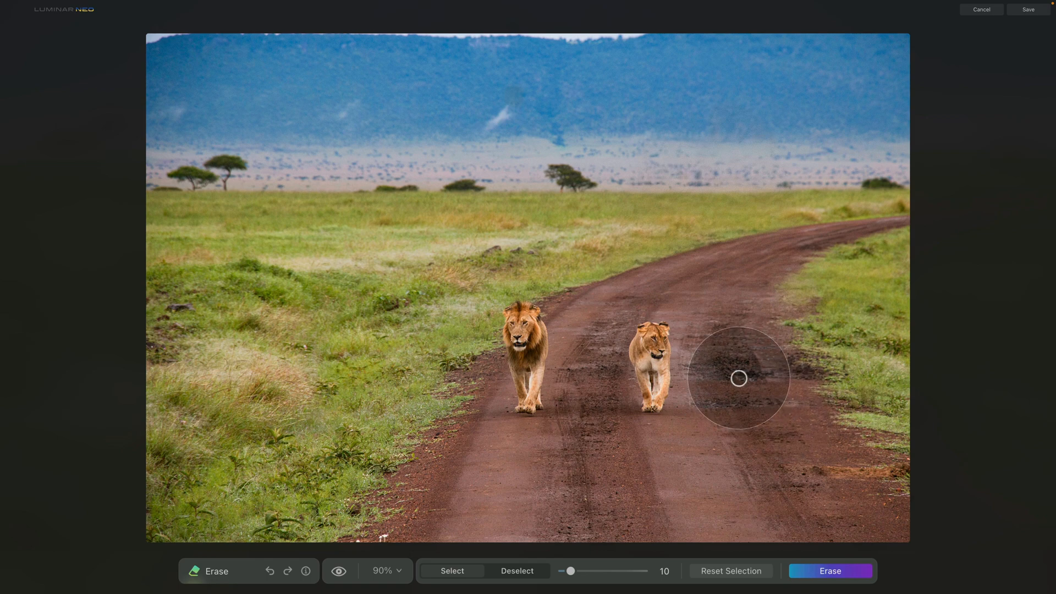
mouse_move(996, 43)
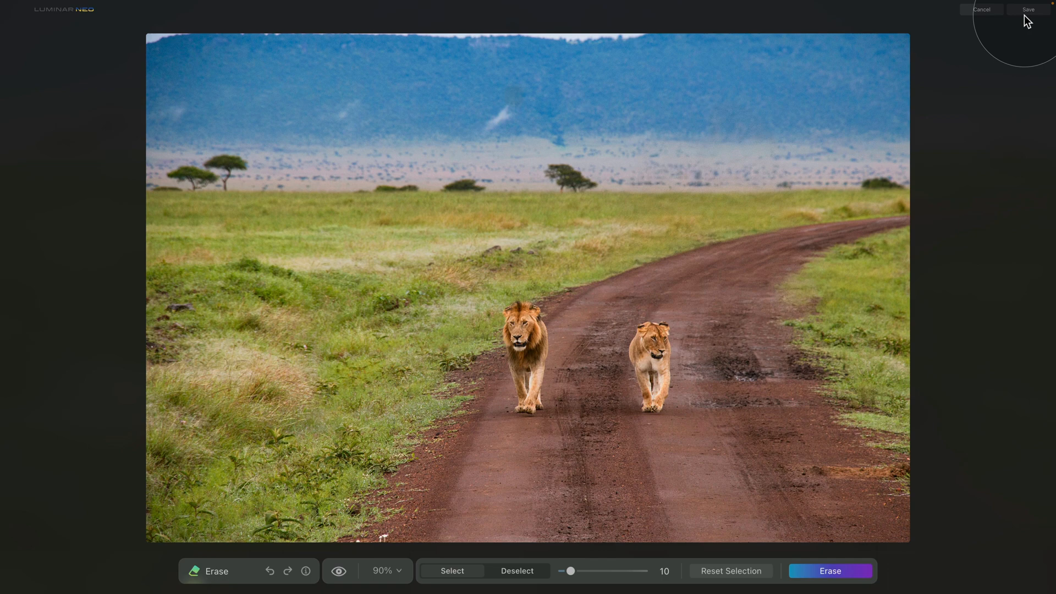
mouse_move(889, 79)
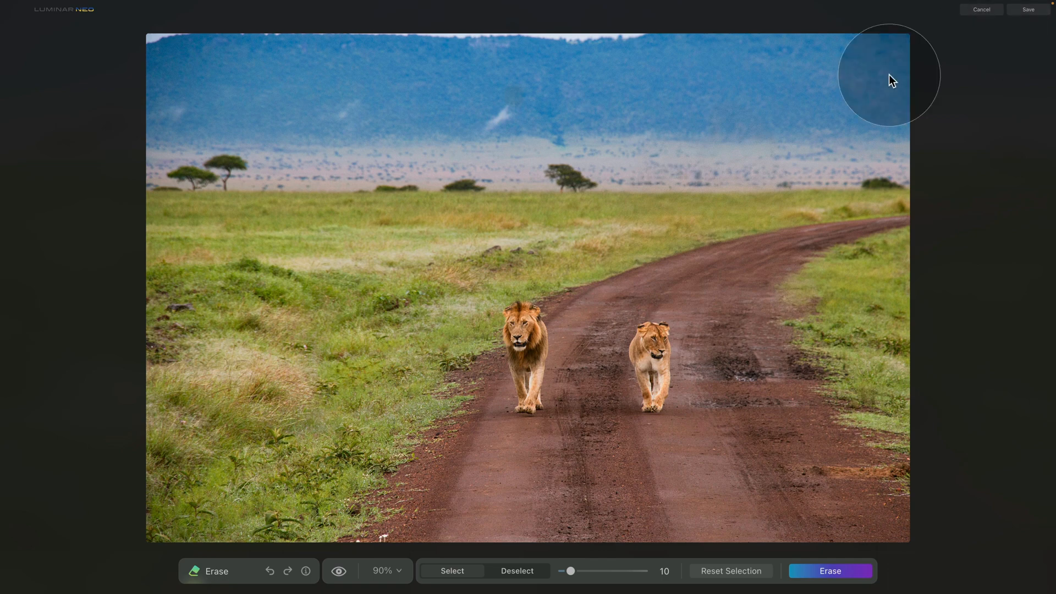
mouse_move(870, 221)
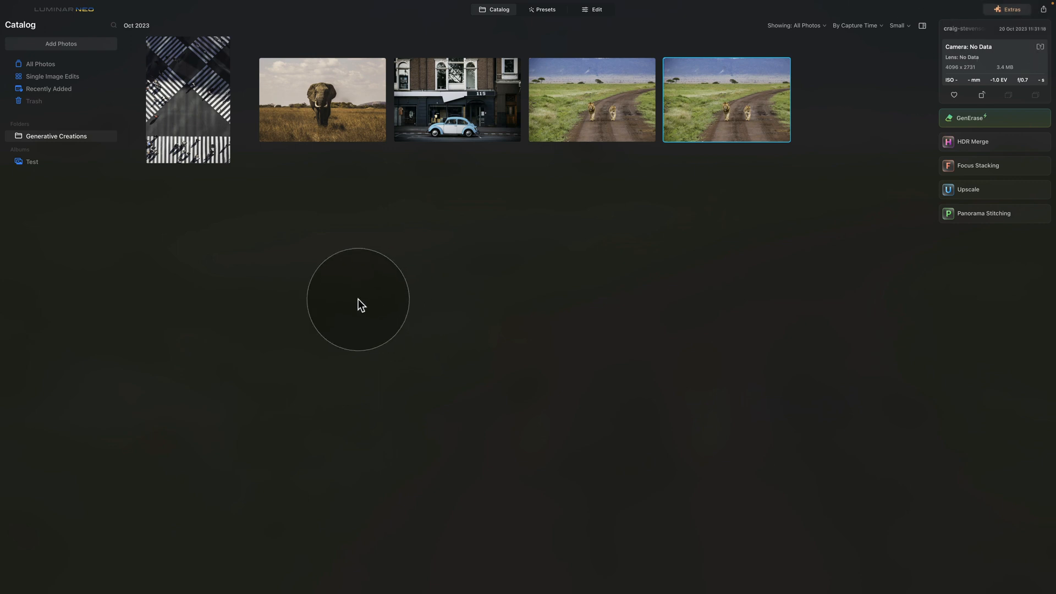
mouse_move(93, 141)
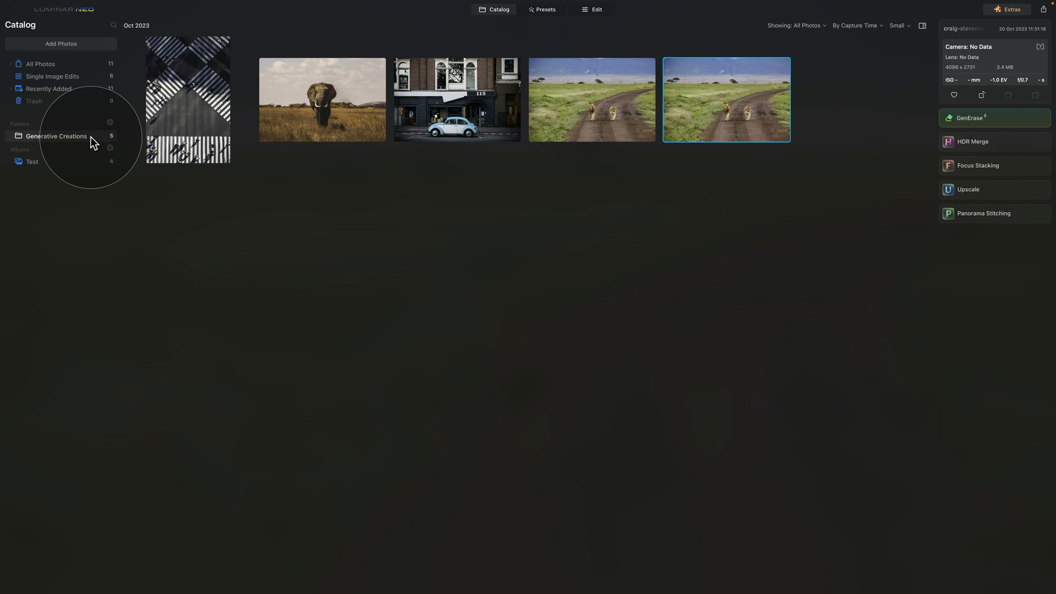
mouse_move(776, 127)
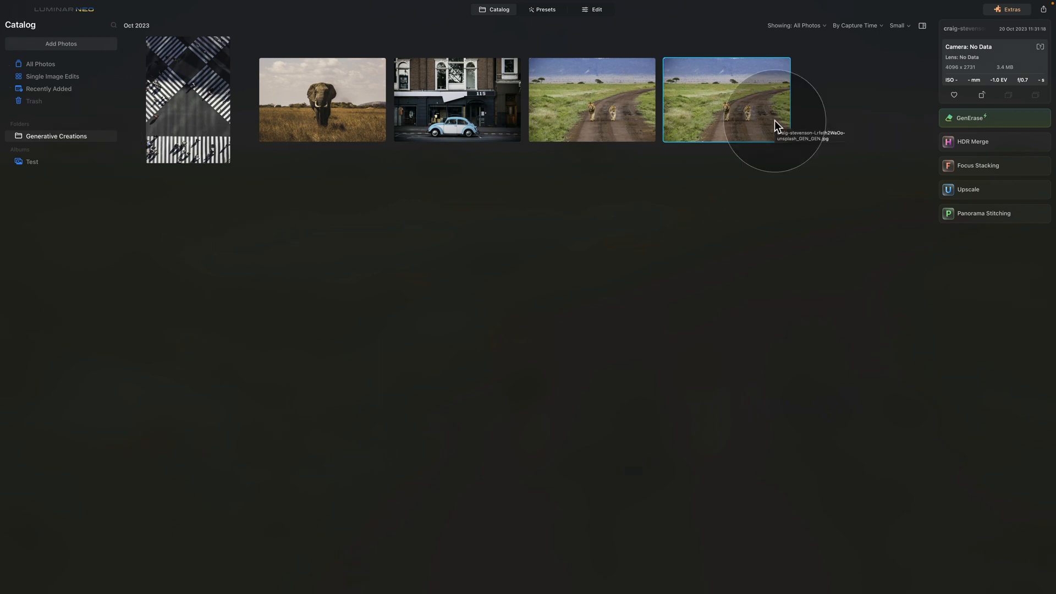